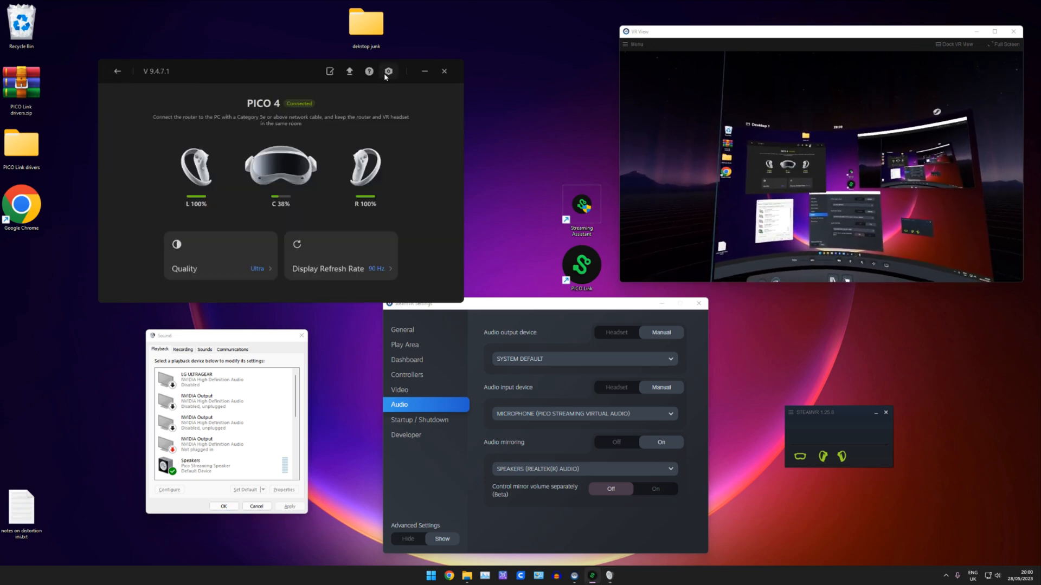
# Set the PICO Streaming Assistant audio output device to Headset in its Audio settings
pyautogui.click(388, 72)
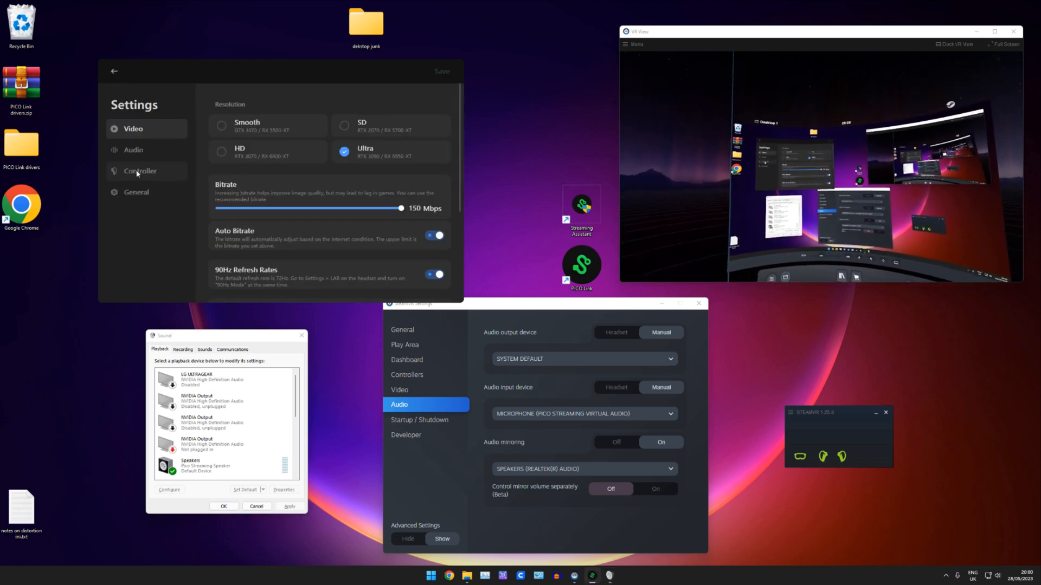
pyautogui.click(134, 149)
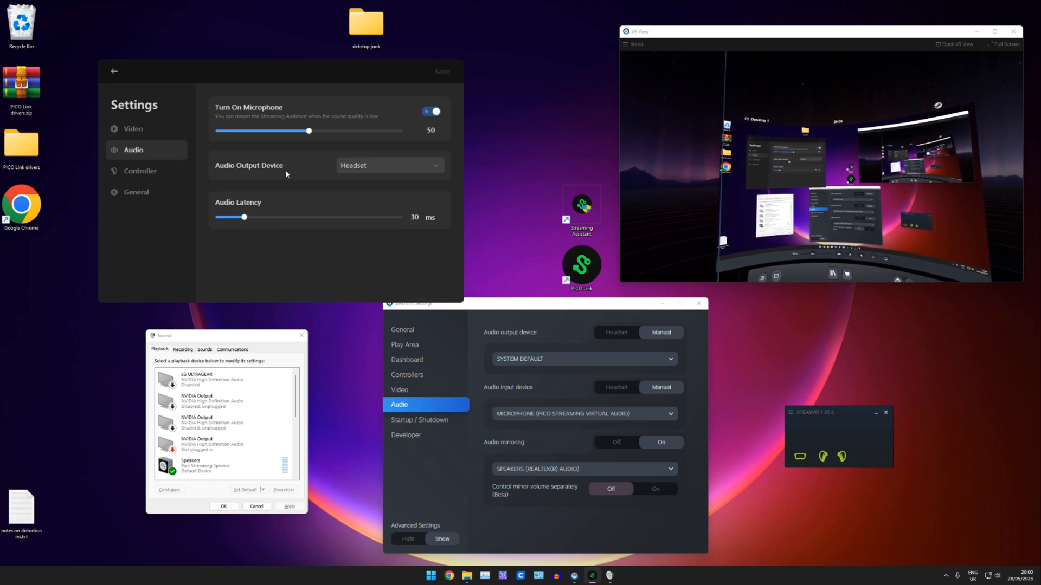
pyautogui.click(389, 165)
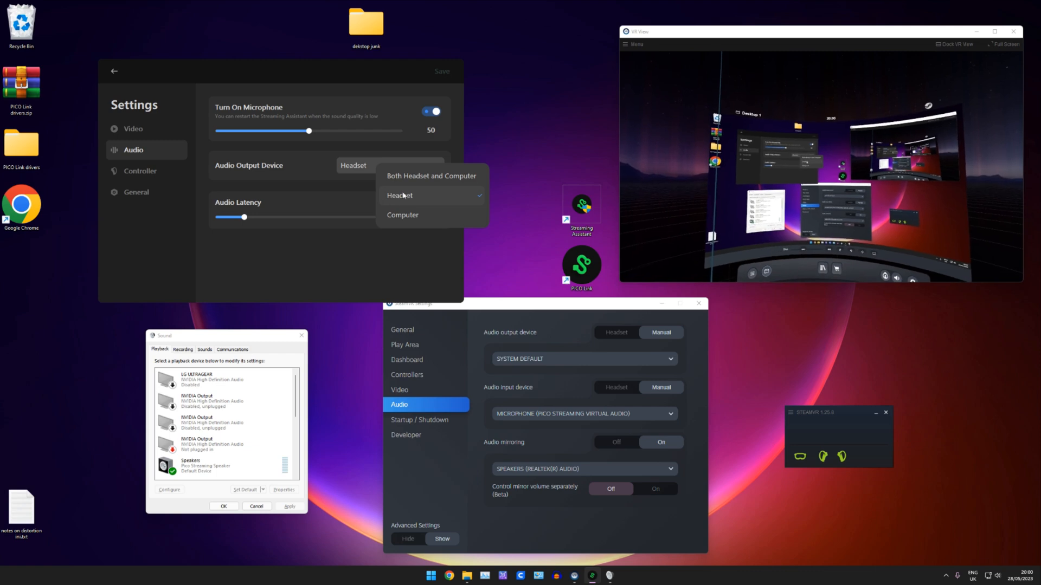
pyautogui.click(400, 195)
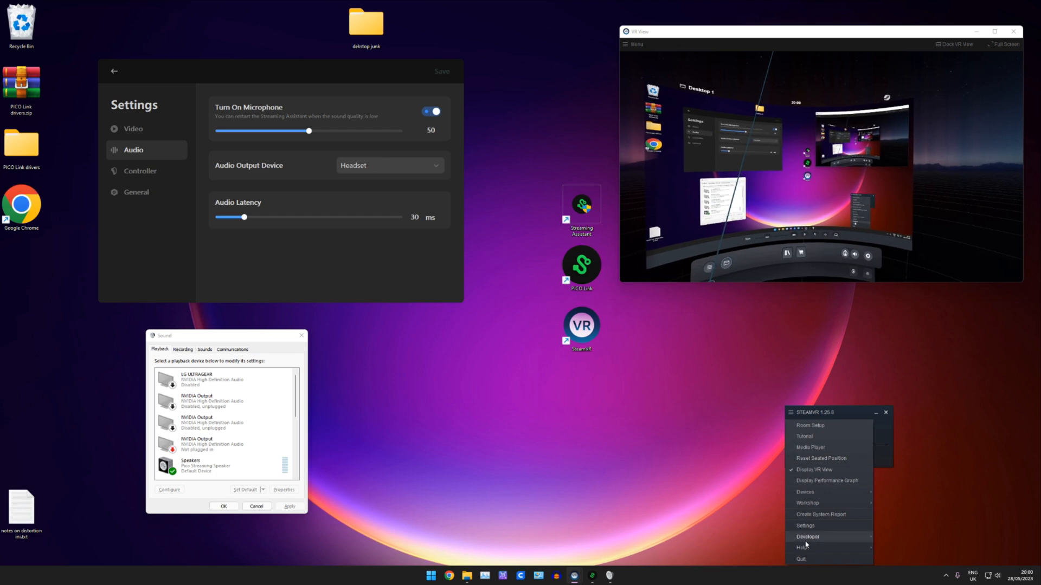
# Set SteamVR audio input manually to Microphone (Pico Streaming Virtual Audio)
pyautogui.click(805, 525)
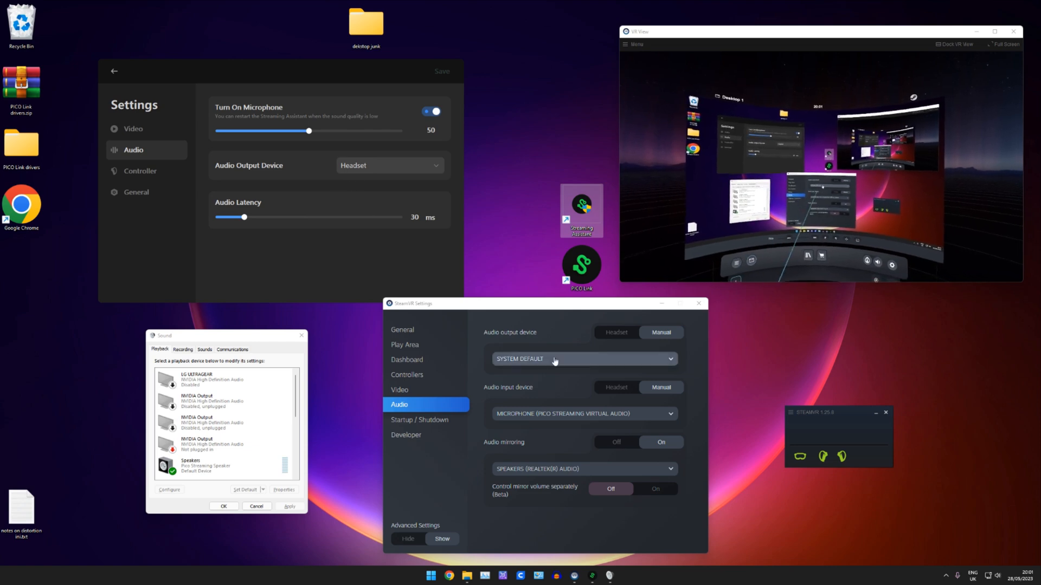
pyautogui.click(660, 387)
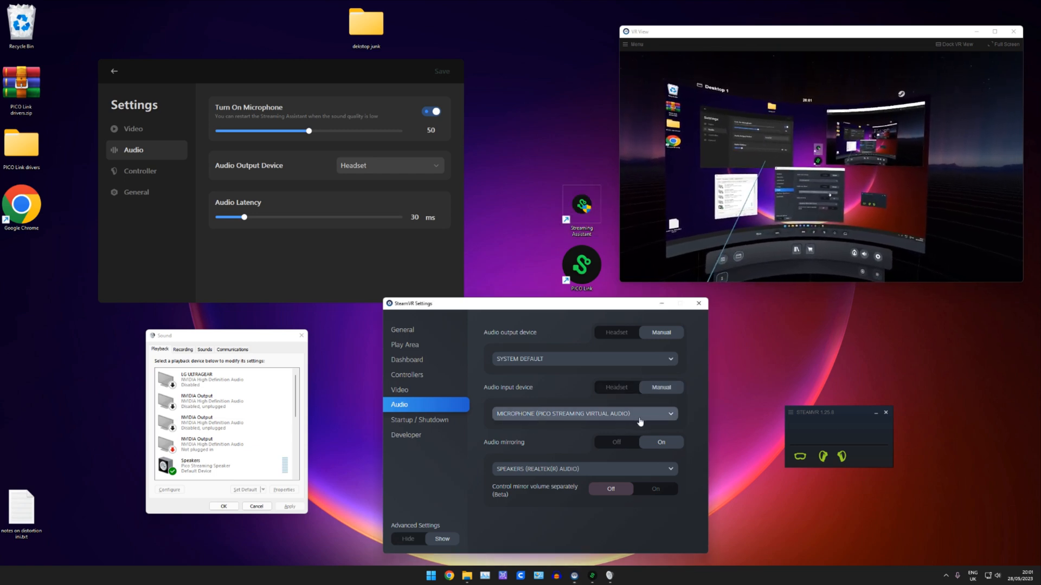
pyautogui.click(670, 413)
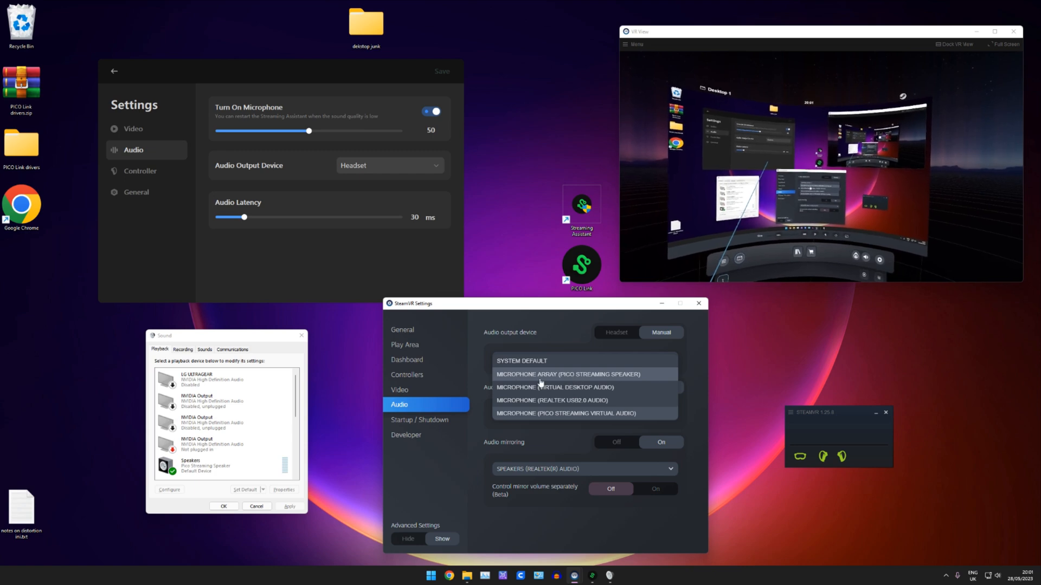
pyautogui.click(563, 413)
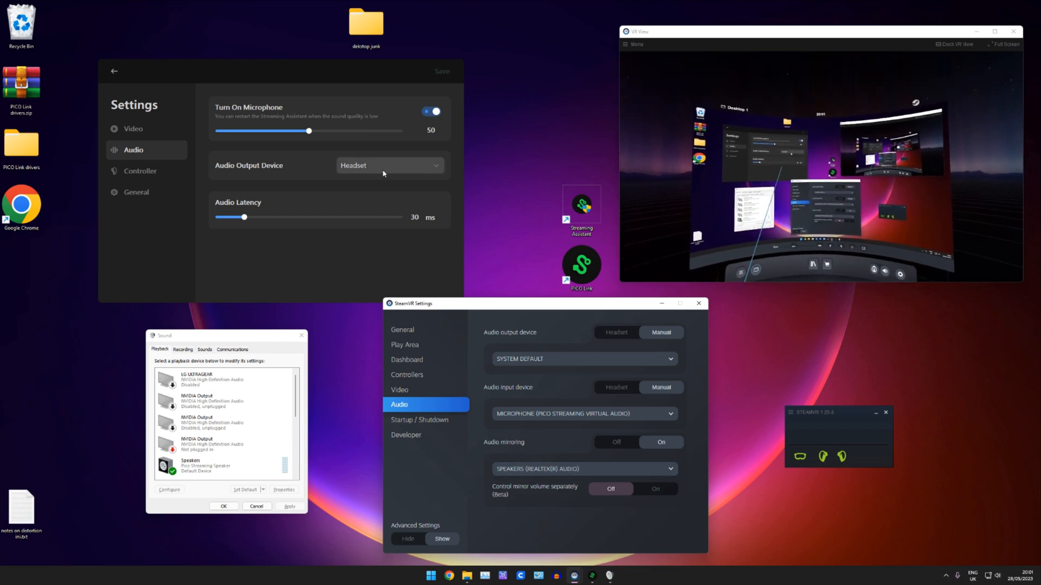
# Turn SteamVR audio mirroring on and mirror to Speakers (Realtek Audio)
pyautogui.click(391, 165)
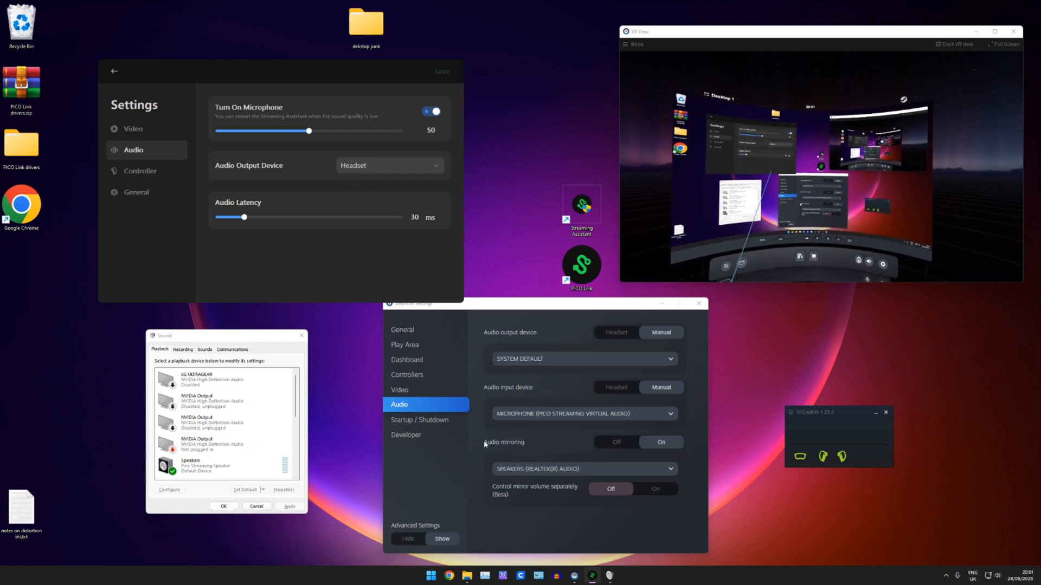
pyautogui.click(660, 443)
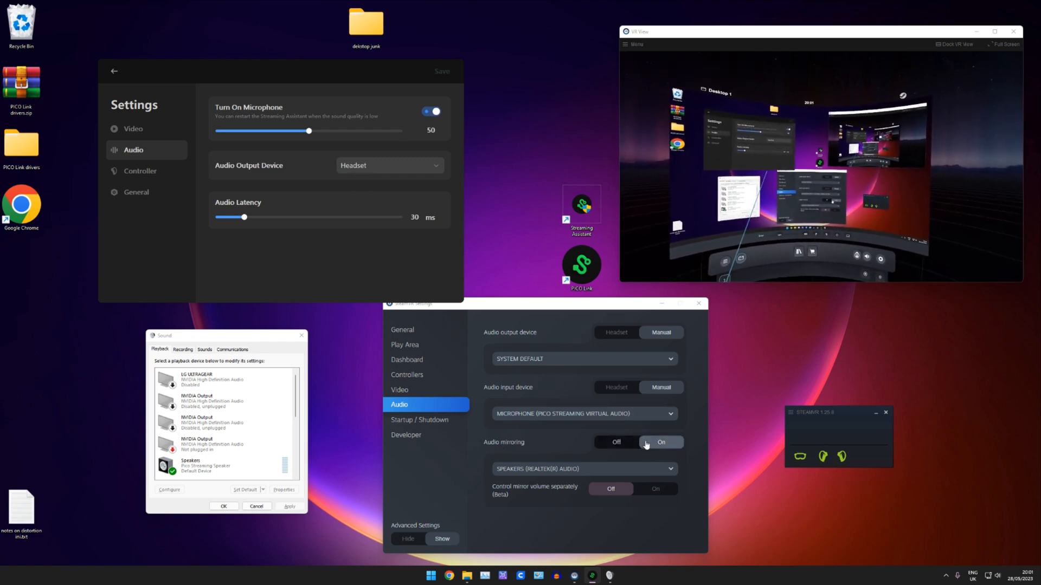
pyautogui.click(584, 470)
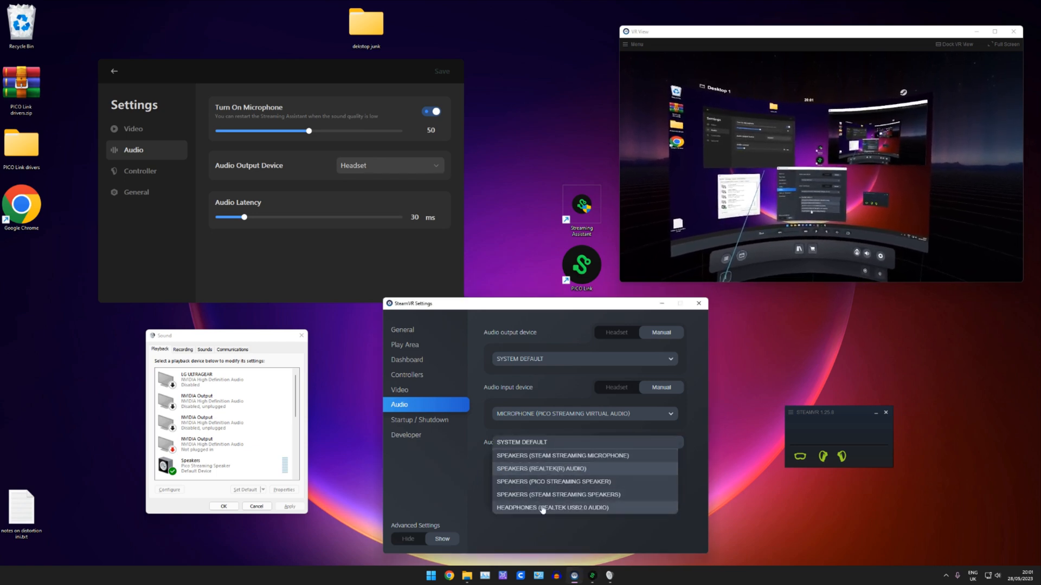
pyautogui.click(540, 468)
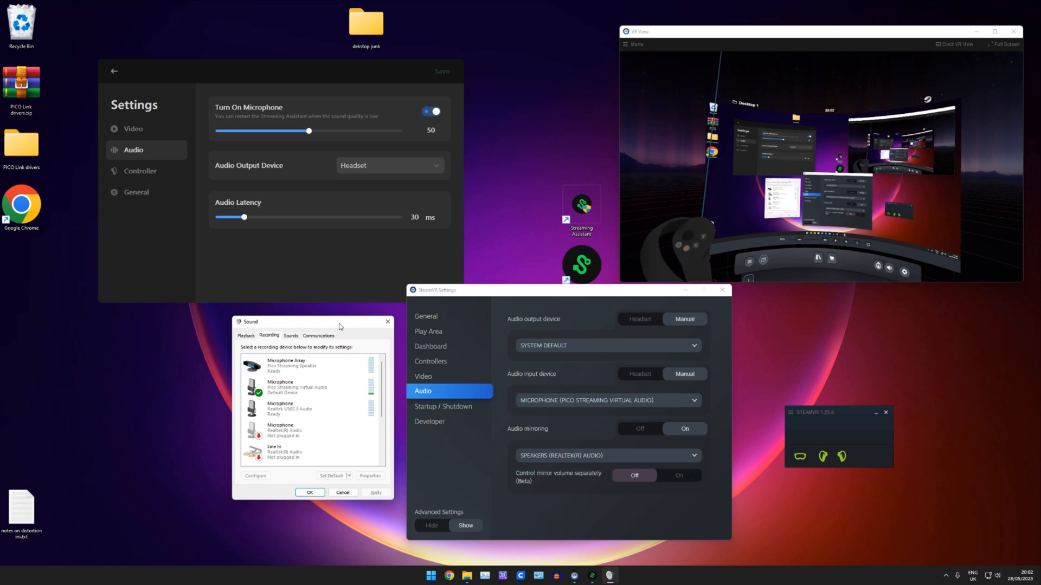
# Show the Sound dialog's recording devices with the Pico Streaming Virtual Audio mic as default
pyautogui.click(246, 335)
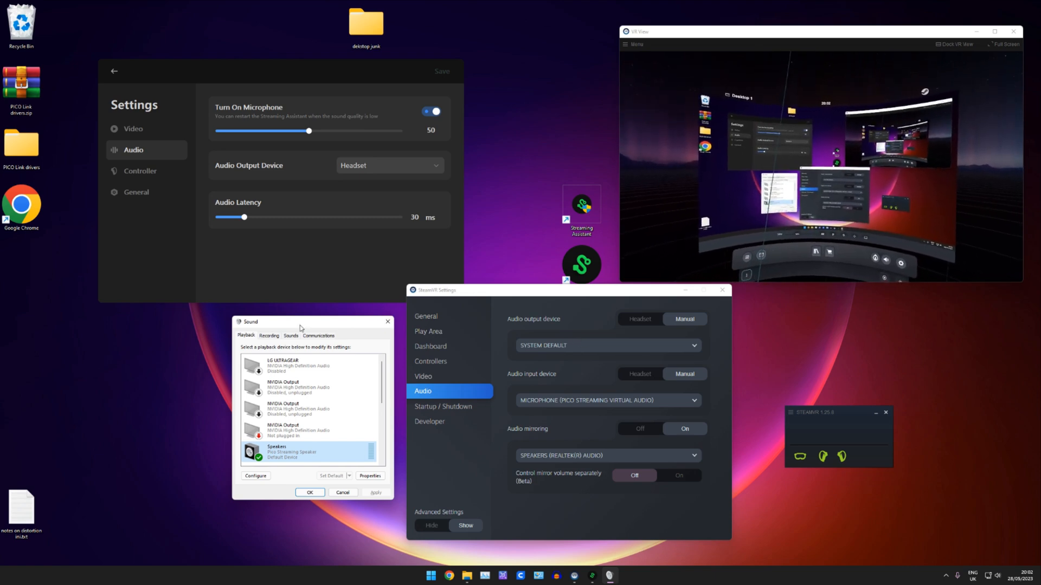
# Review the recording devices, then return to playback devices with Pico Streaming Speaker as default
pyautogui.click(270, 335)
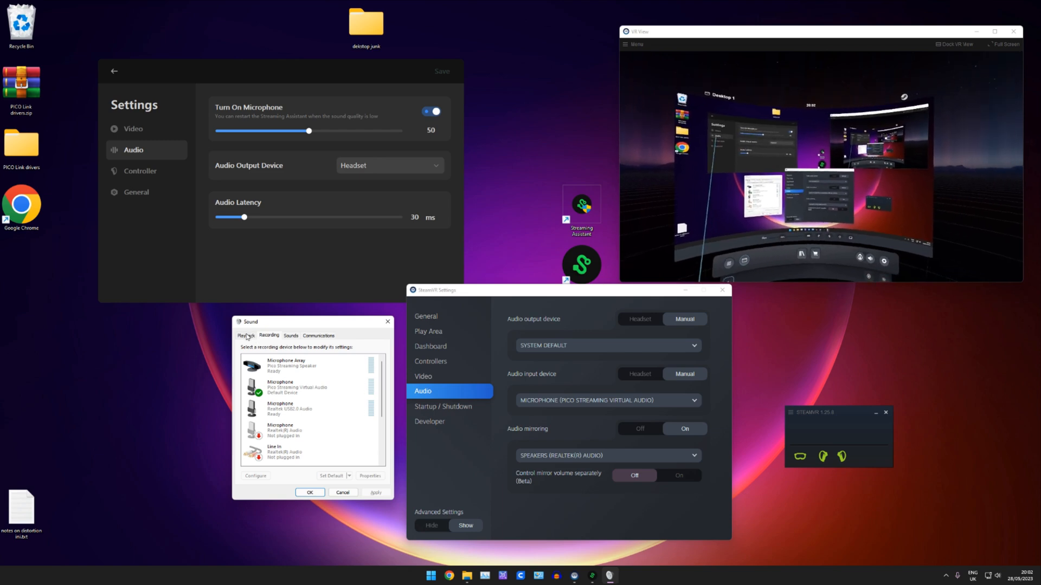
pyautogui.click(246, 335)
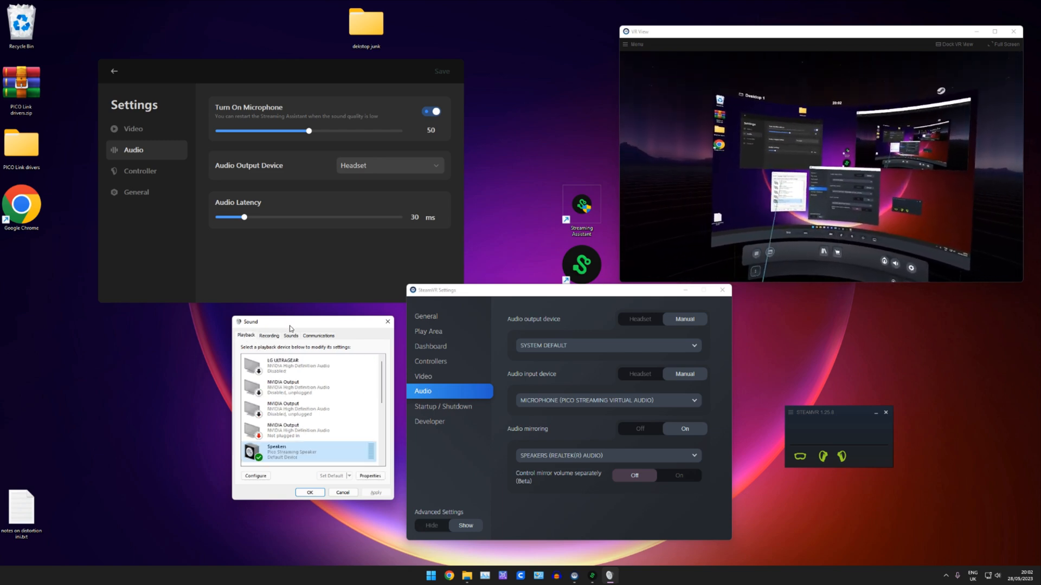